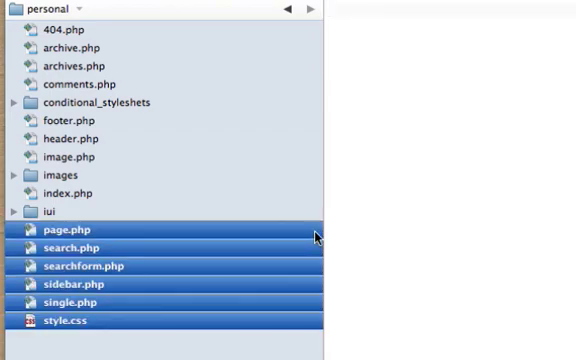
# Clear the theme file selection and pick the conditional_styleshets folder
pyautogui.click(65, 322)
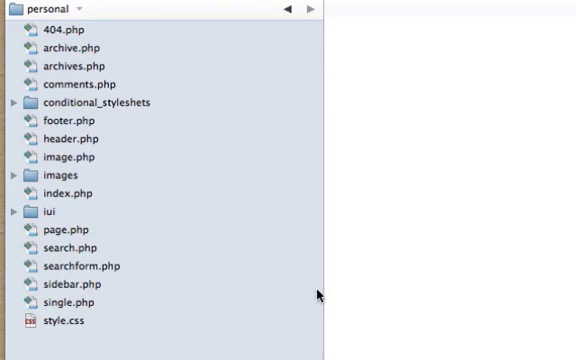
pyautogui.moveTo(267, 197)
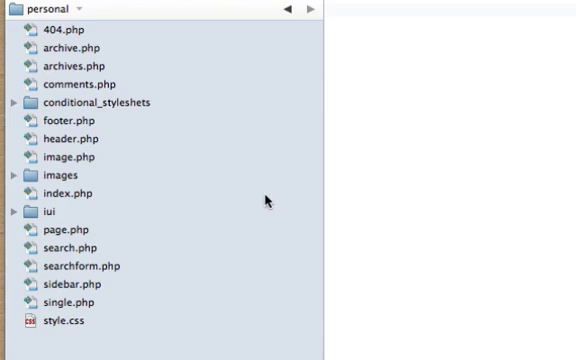
pyautogui.click(95, 102)
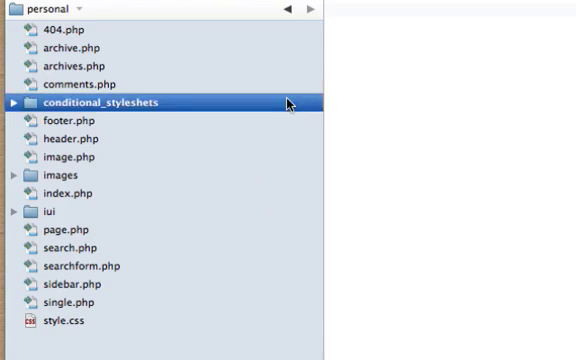
pyautogui.moveTo(291, 116)
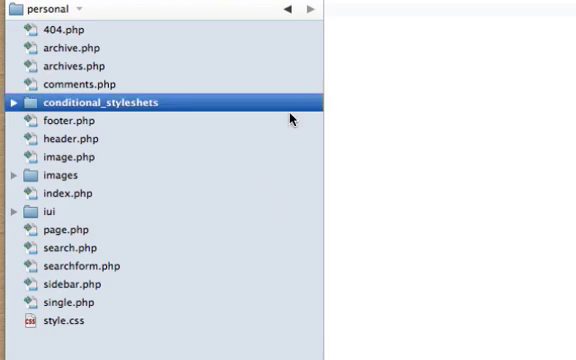
pyautogui.moveTo(294, 162)
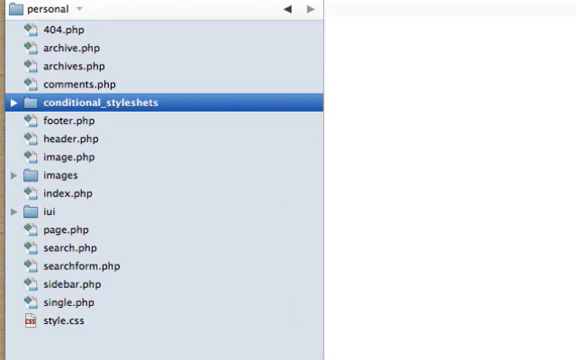
pyautogui.moveTo(254, 331)
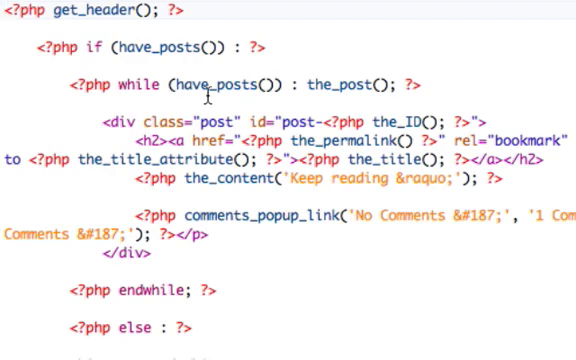
pyautogui.moveTo(148, 327)
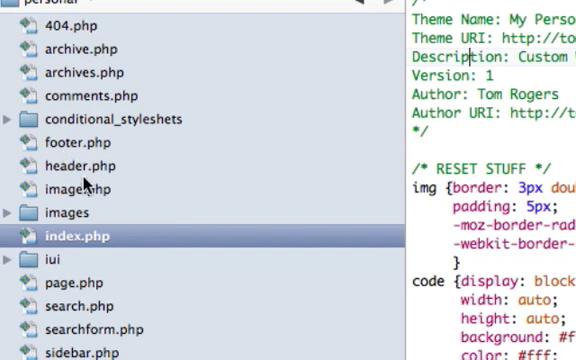
# Open header.php and scroll down to its meta tags and stylesheet links
pyautogui.click(75, 165)
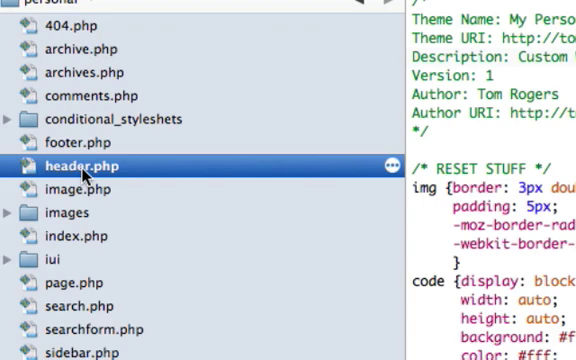
pyautogui.click(79, 165)
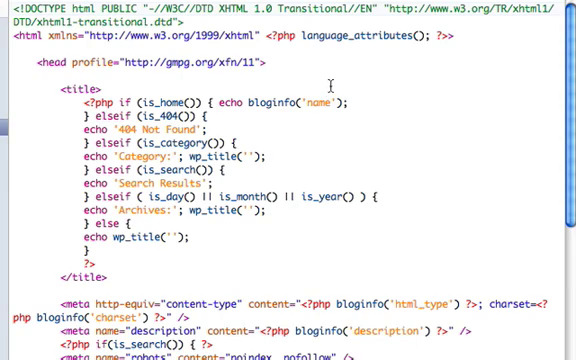
pyautogui.scroll(-3)
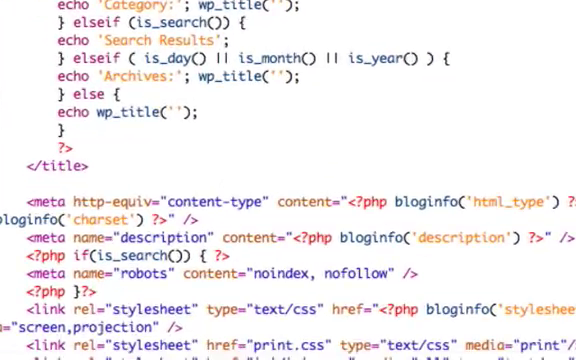
pyautogui.scroll(-3)
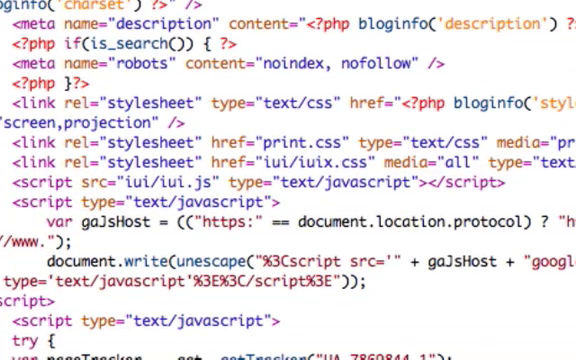
pyautogui.scroll(-3)
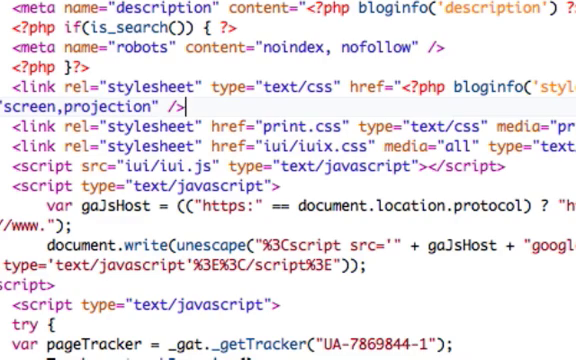
pyautogui.scroll(-3)
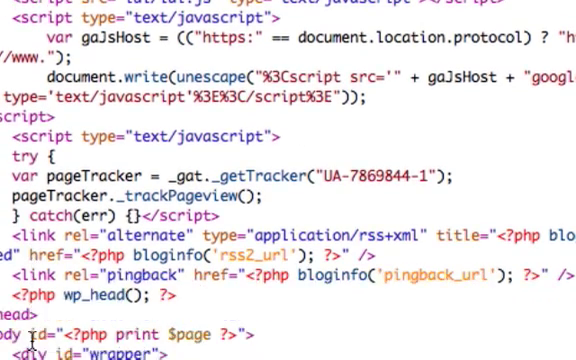
pyautogui.scroll(-3)
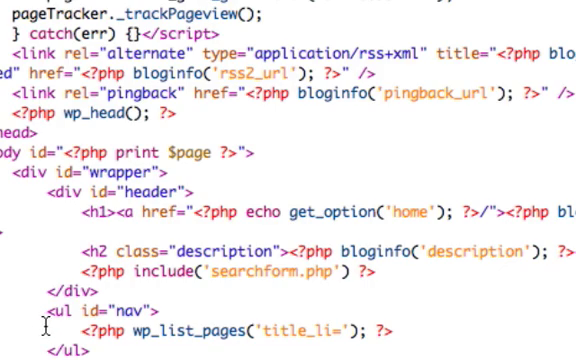
pyautogui.scroll(-3)
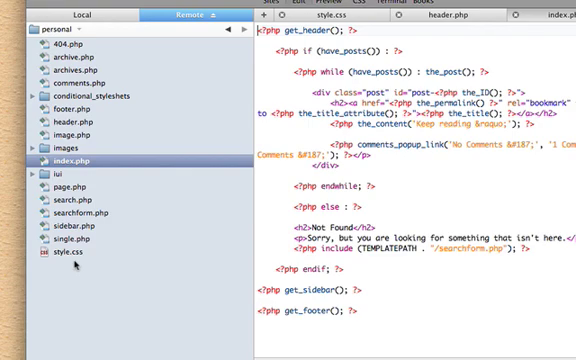
pyautogui.rightClick(75, 270)
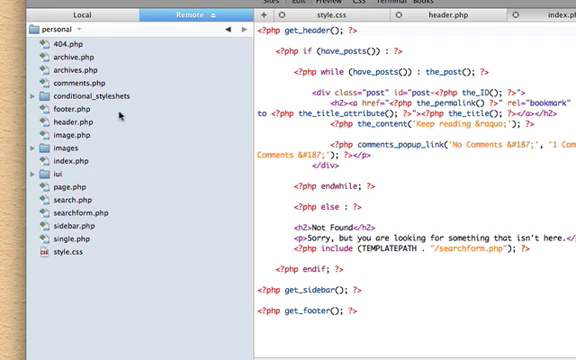
pyautogui.click(70, 108)
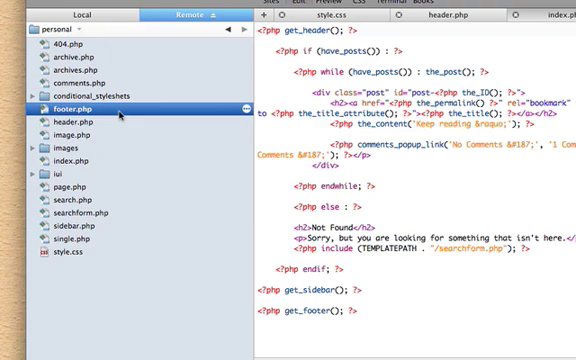
# Open footer.php and scroll through the My Places and My Buddies link lists
pyautogui.doubleClick(70, 107)
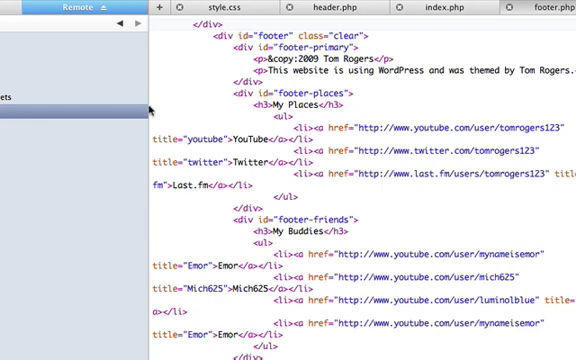
pyautogui.scroll(-3)
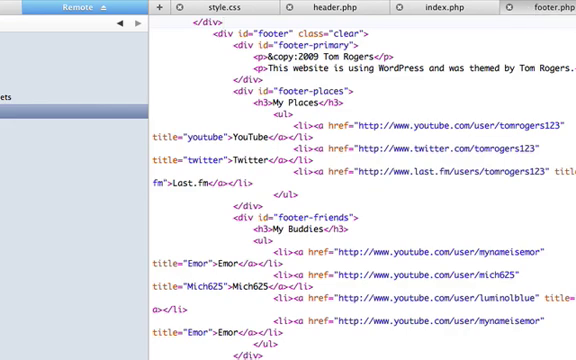
pyautogui.scroll(-3)
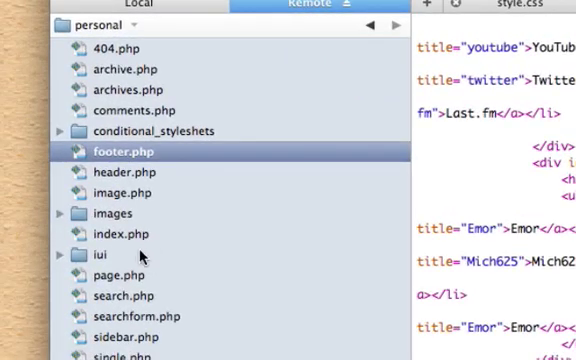
pyautogui.moveTo(155, 268)
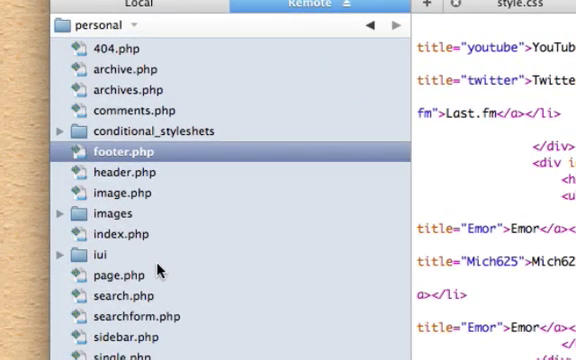
pyautogui.moveTo(190, 328)
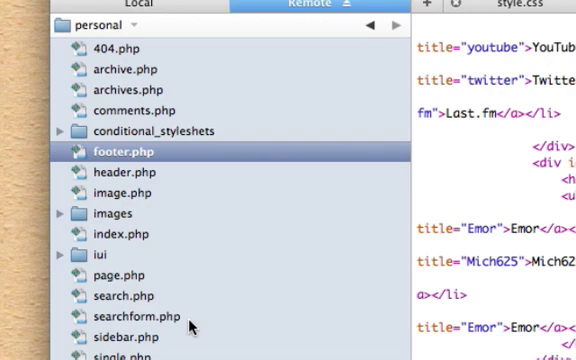
# Select and open searchform.php to view its search form markup
pyautogui.click(134, 314)
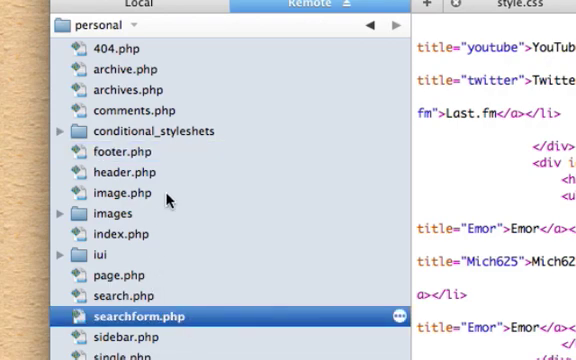
pyautogui.doubleClick(132, 316)
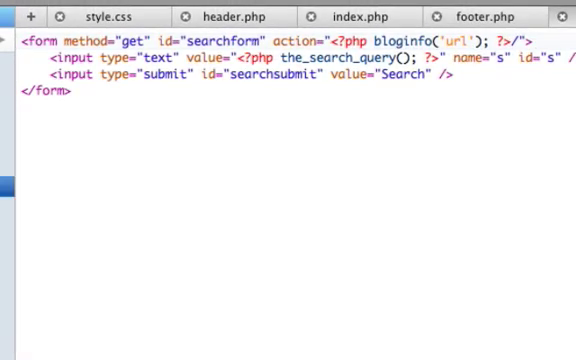
# Switch to the header.php tab and scroll down through its code
pyautogui.click(217, 16)
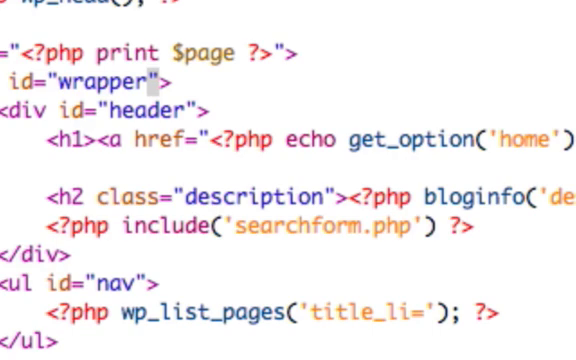
pyautogui.scroll(-3)
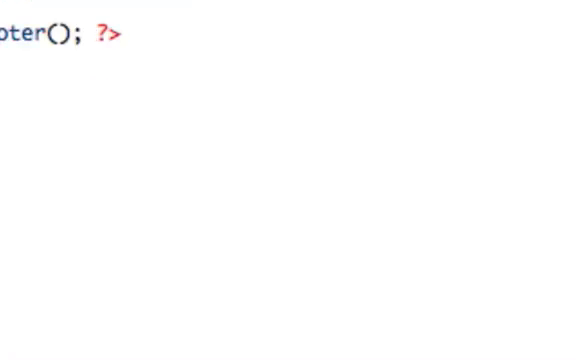
pyautogui.scroll(-3)
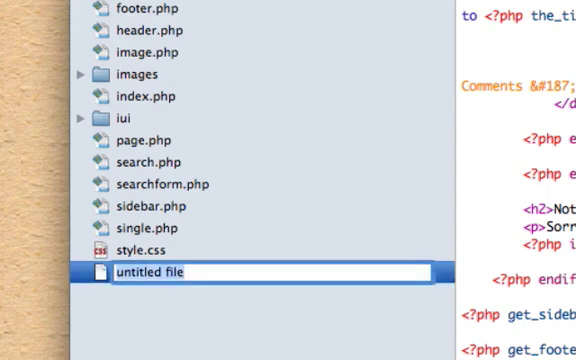
# Name the new file 'page-test.php'
pyautogui.write('p')
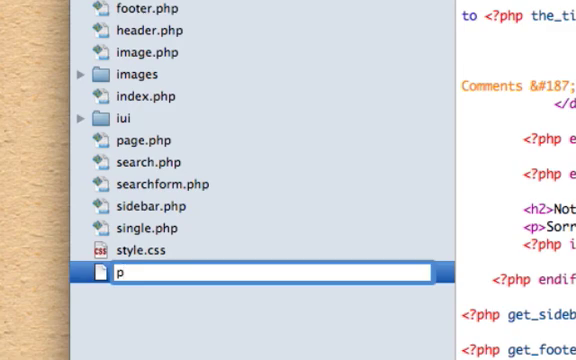
pyautogui.write('ag')
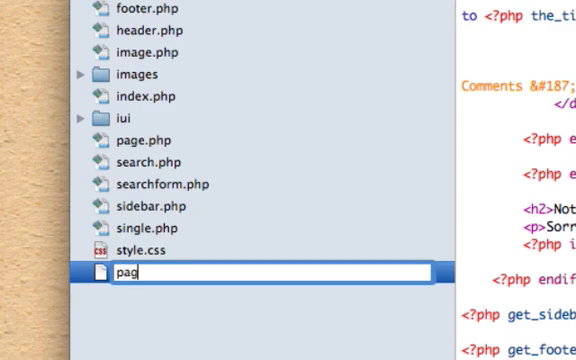
pyautogui.write('e')
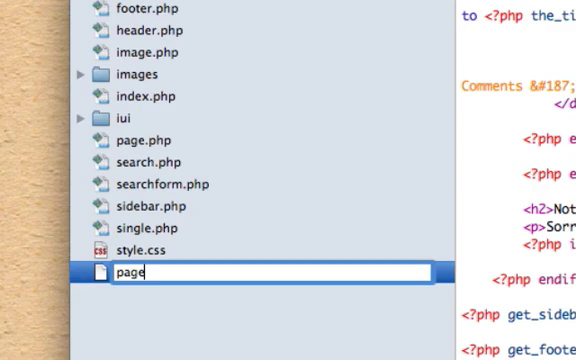
pyautogui.write('-')
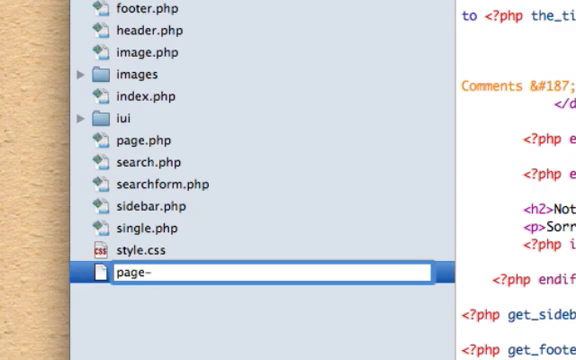
pyautogui.write('t')
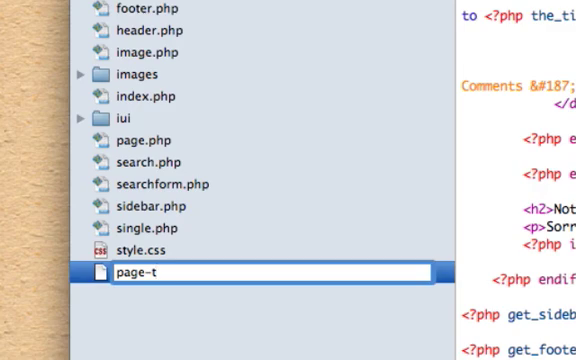
pyautogui.write('est')
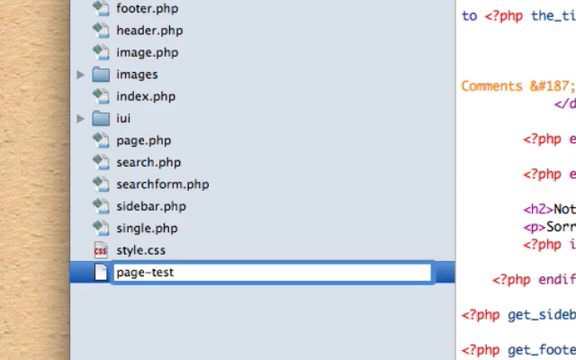
pyautogui.write('.')
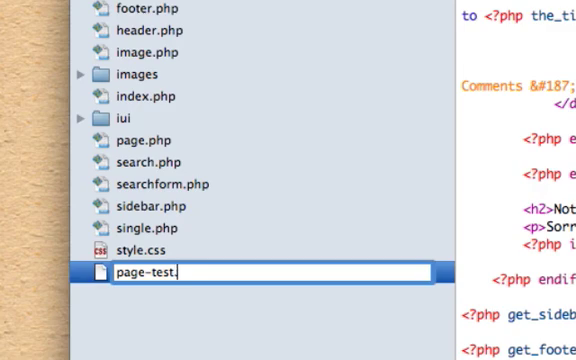
pyautogui.write('p')
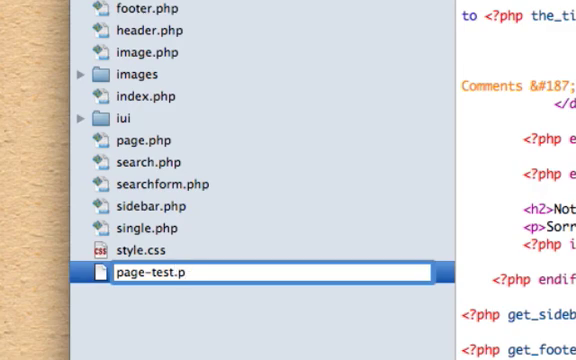
pyautogui.write('hp')
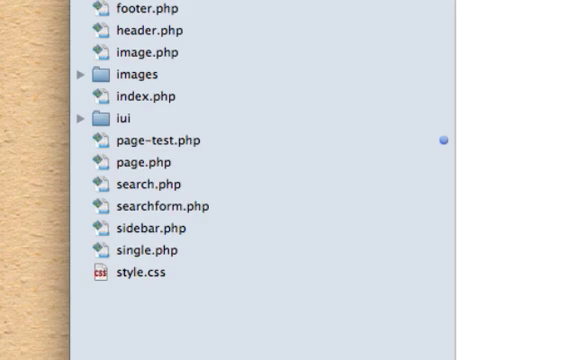
pyautogui.moveTo(120, 146)
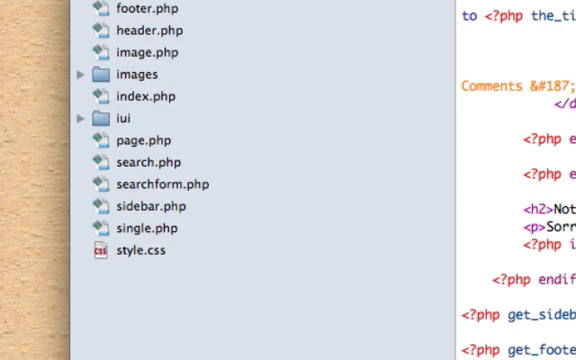
pyautogui.moveTo(338, 210)
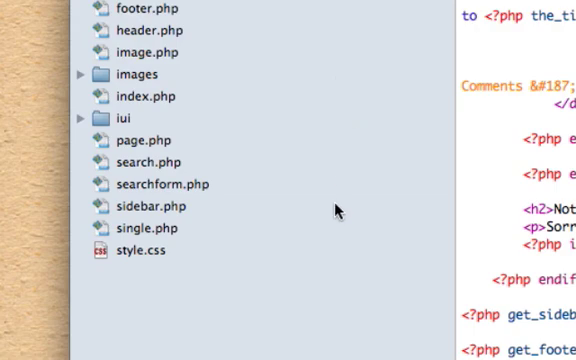
# Reopen style.css in the editor to show its reset rules
pyautogui.click(134, 251)
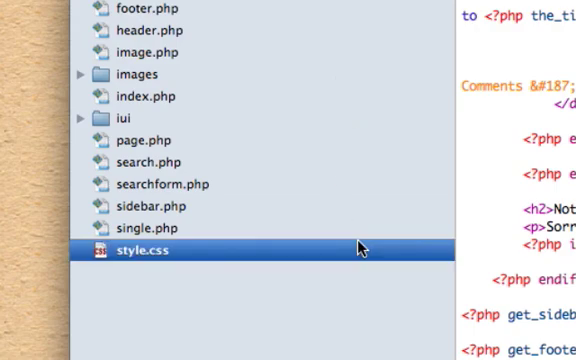
pyautogui.click(135, 251)
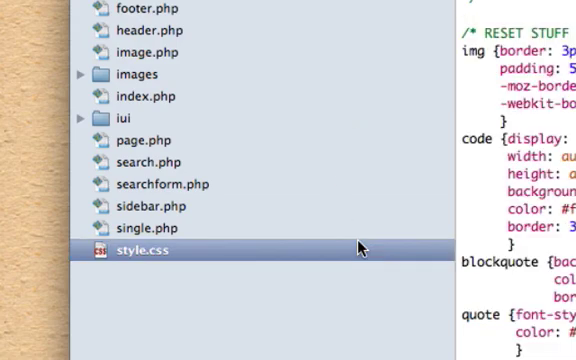